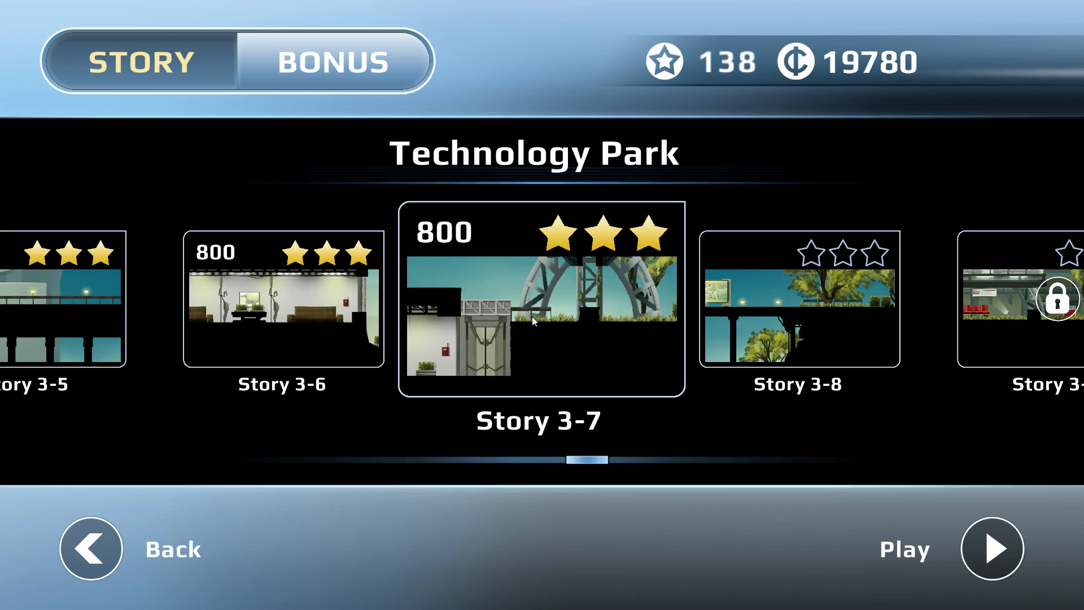
{"action": "mouse_move", "coordinate": [568, 292]}
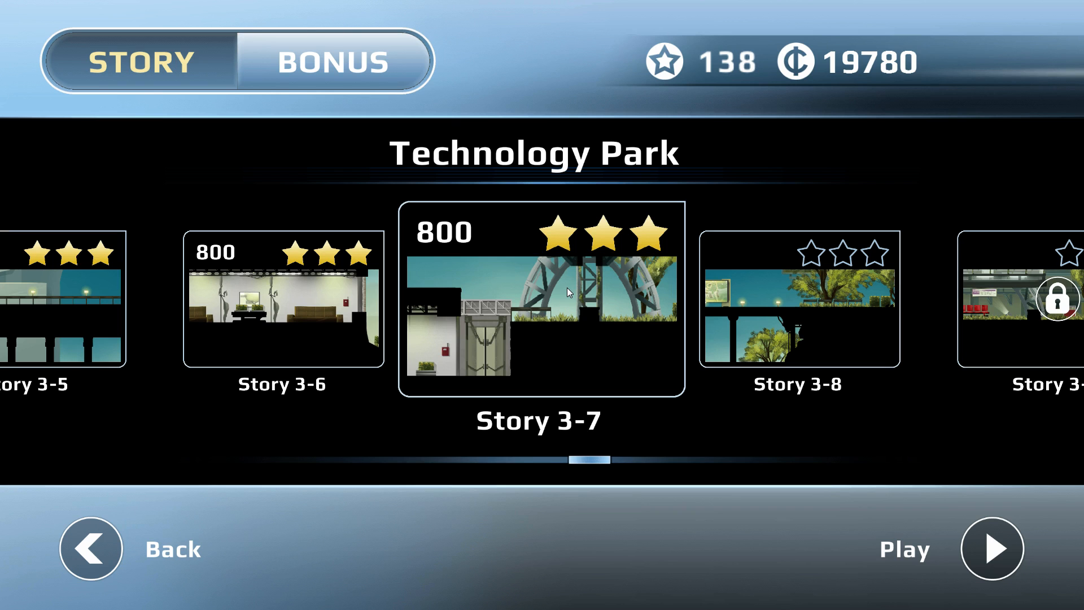
{"action": "left_click", "coordinate": [992, 548]}
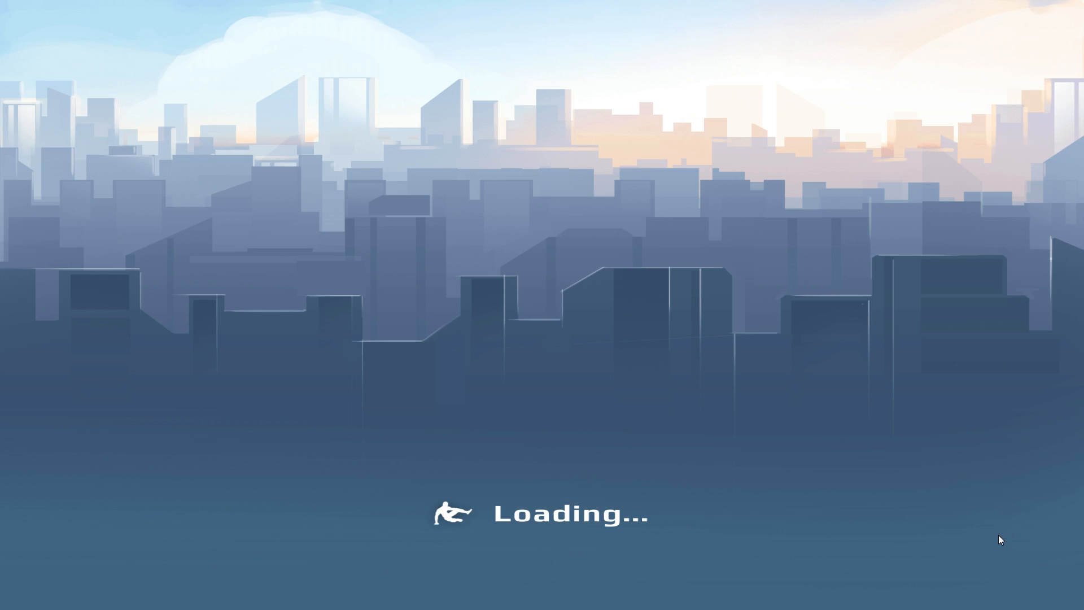